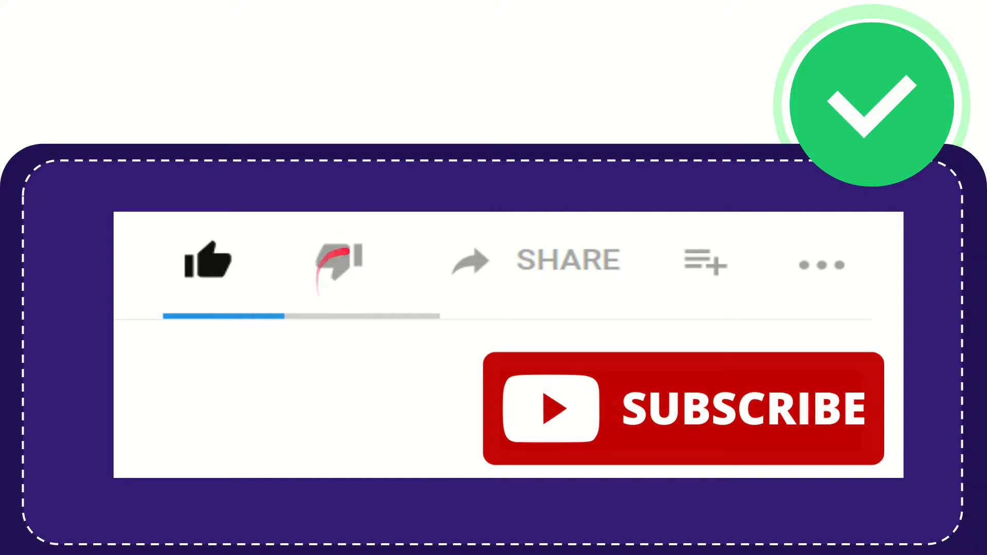
click(339, 260)
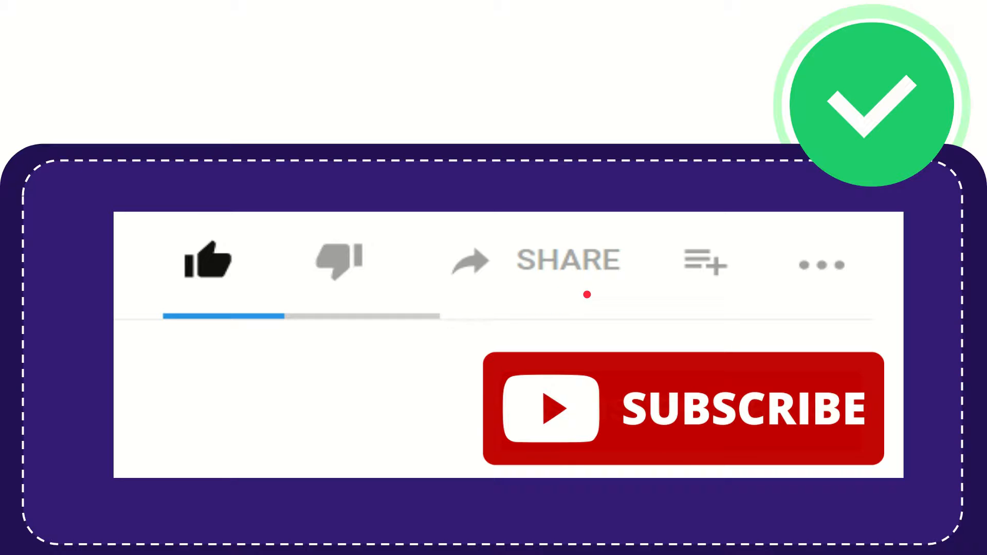
mouse_move(651, 314)
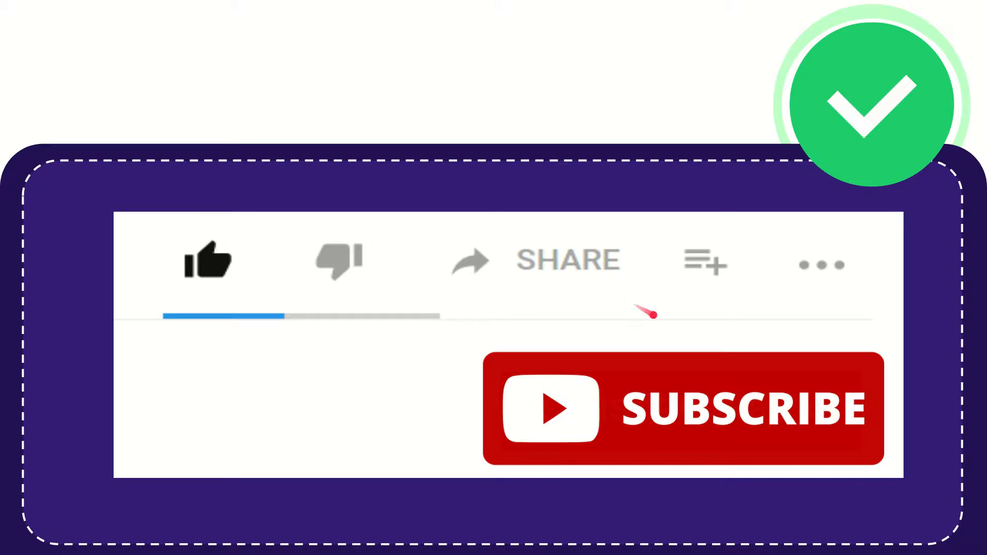